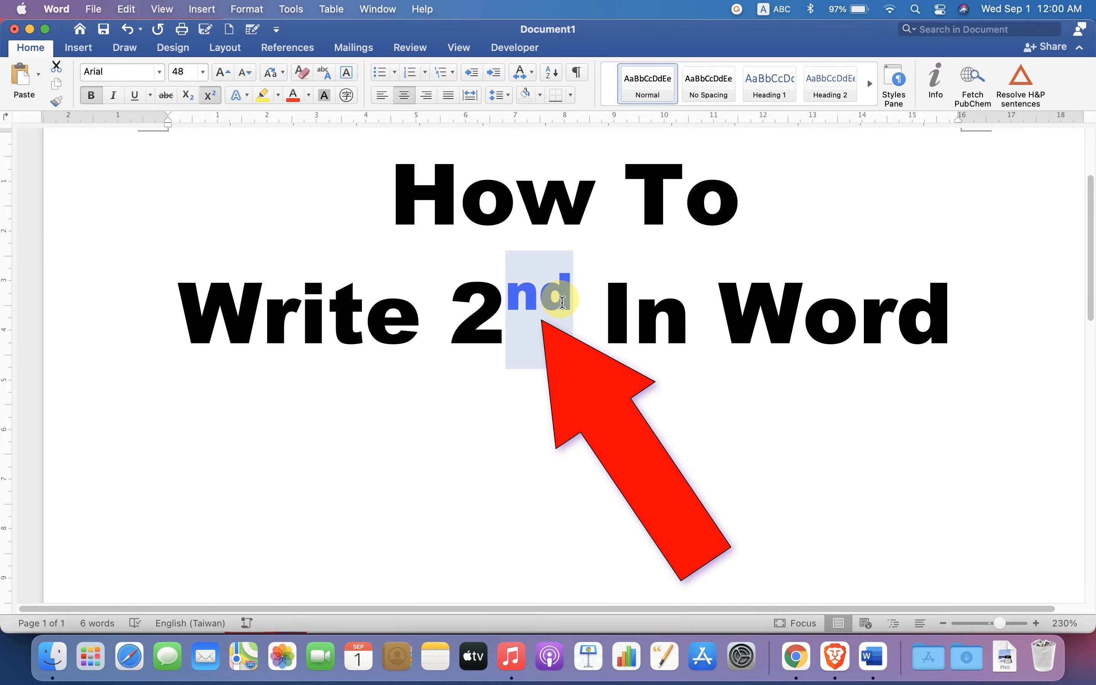
Step: Insert an empty equation placeholder on a new line below the title via Insert > Equation
click(209, 95)
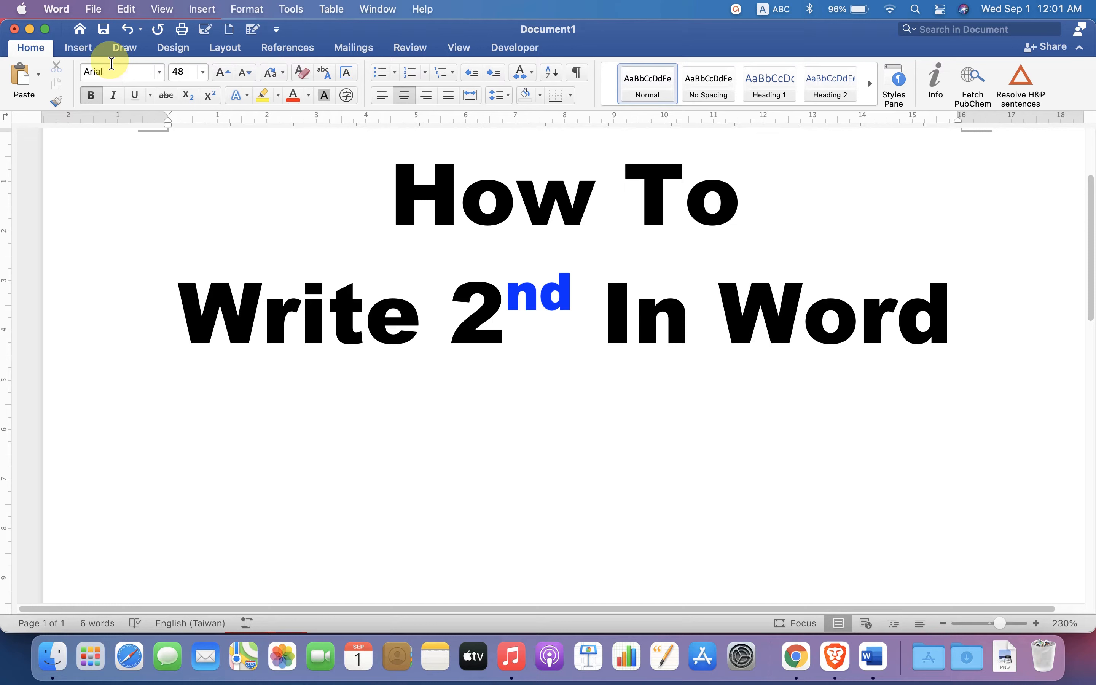
click(78, 47)
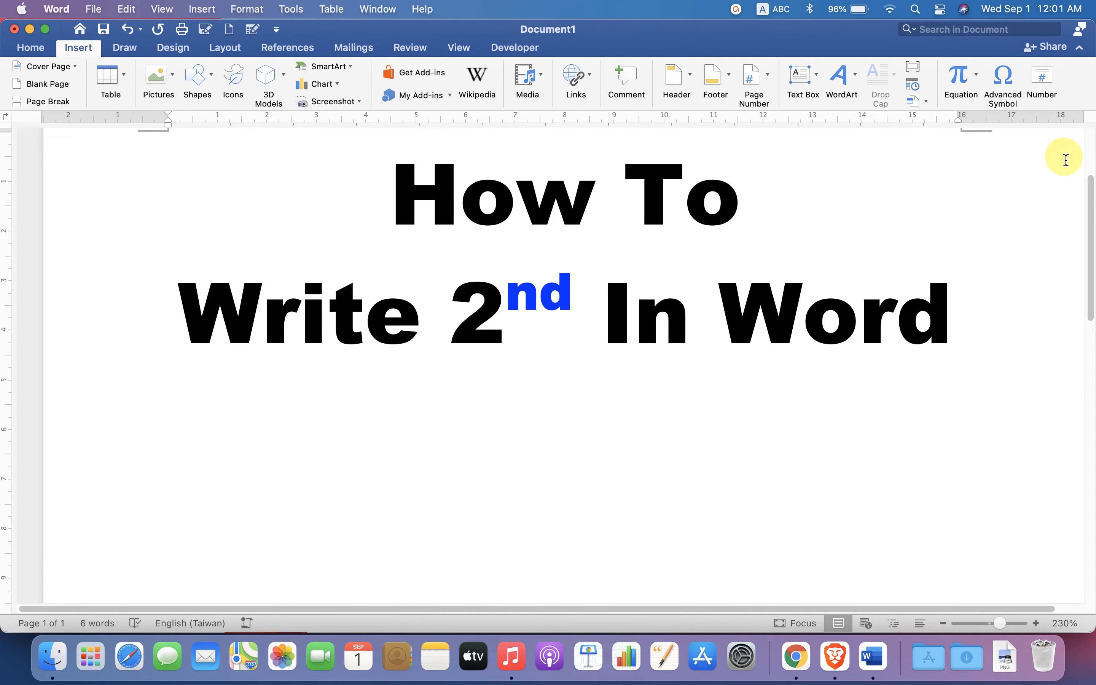
mouse_move(961, 79)
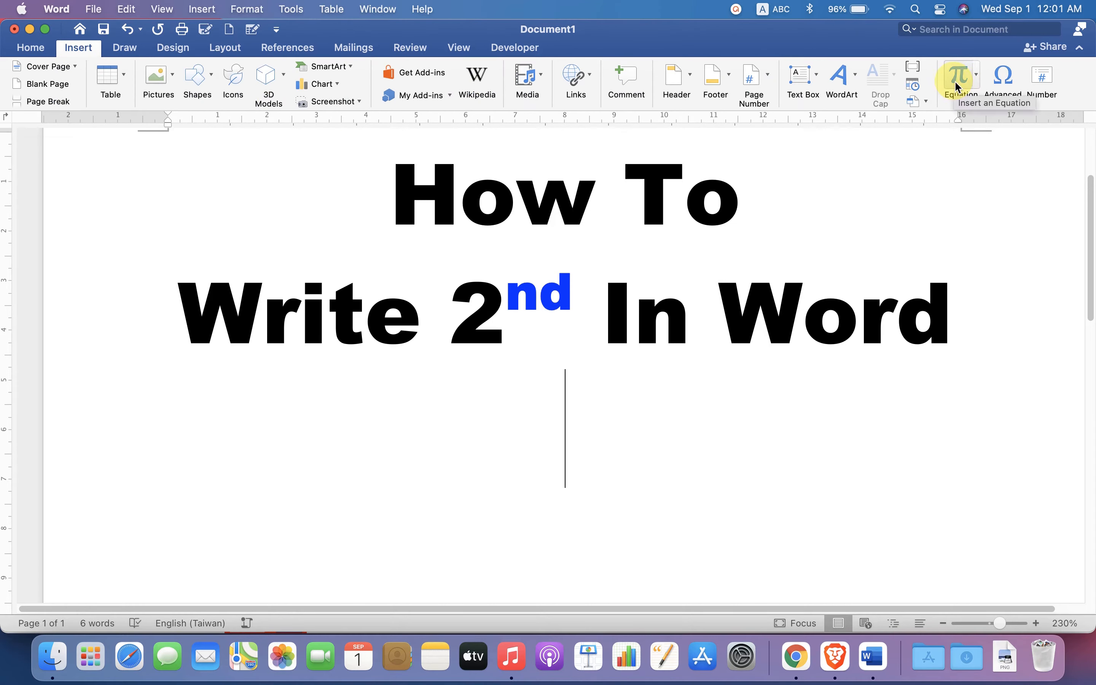
click(958, 79)
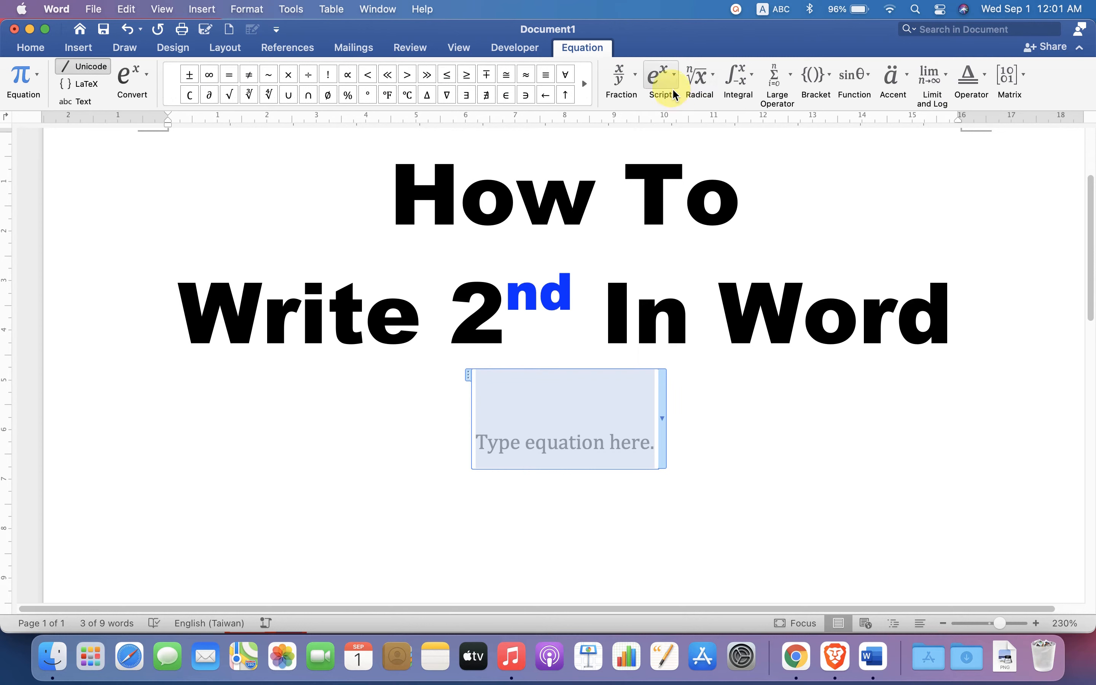
Step: Try the plain Superscript layout from the Script gallery, then remove the empty equation
click(655, 74)
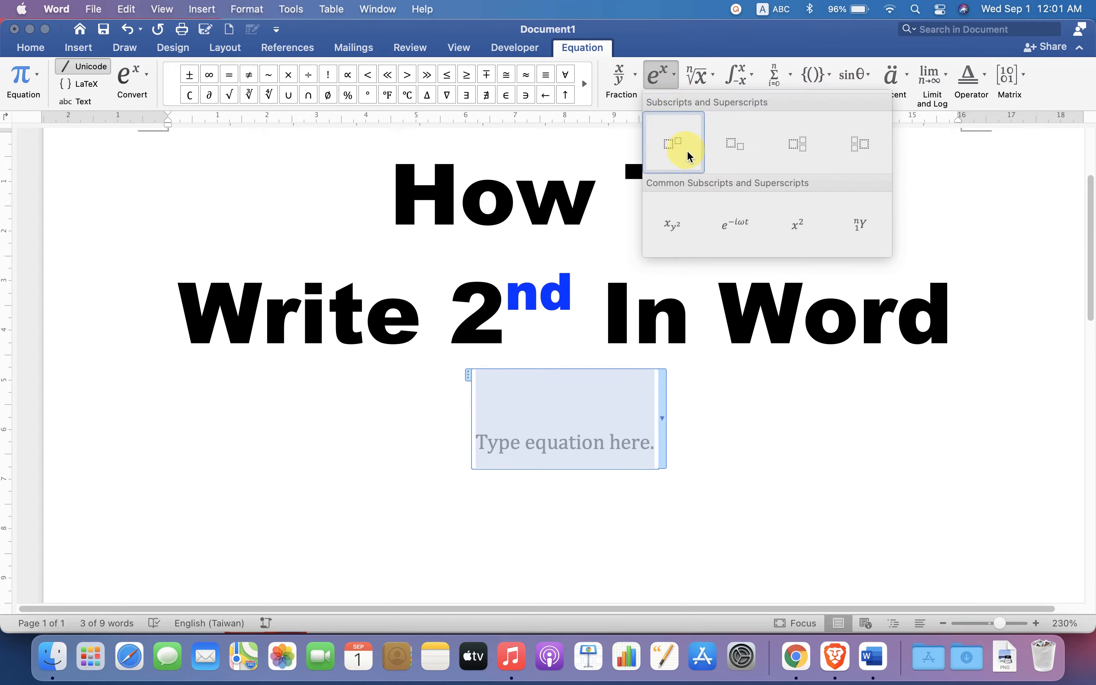
mouse_move(672, 143)
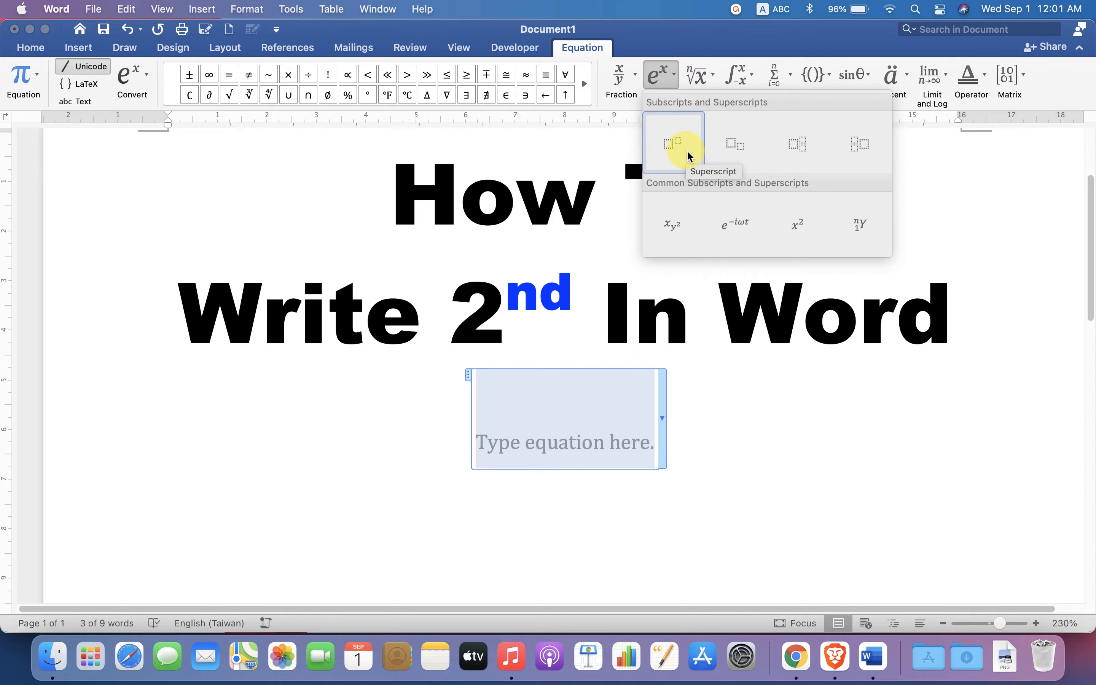
click(673, 144)
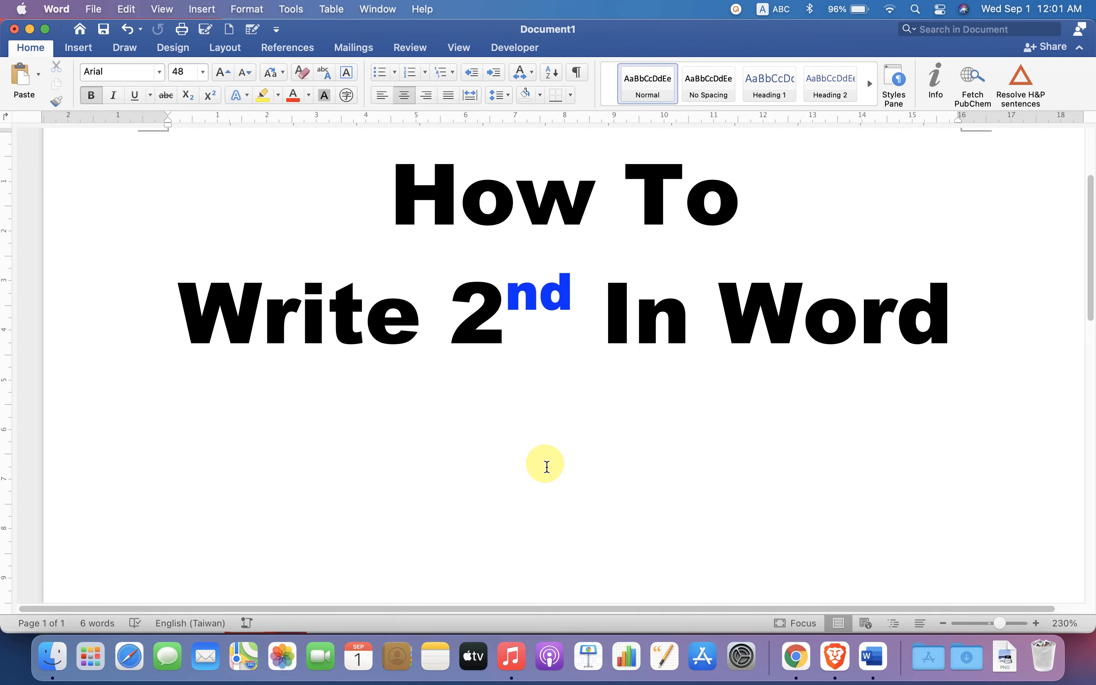
Step: Write '2nd' on the new line and raise its 'nd' as superscript
text(2nd)
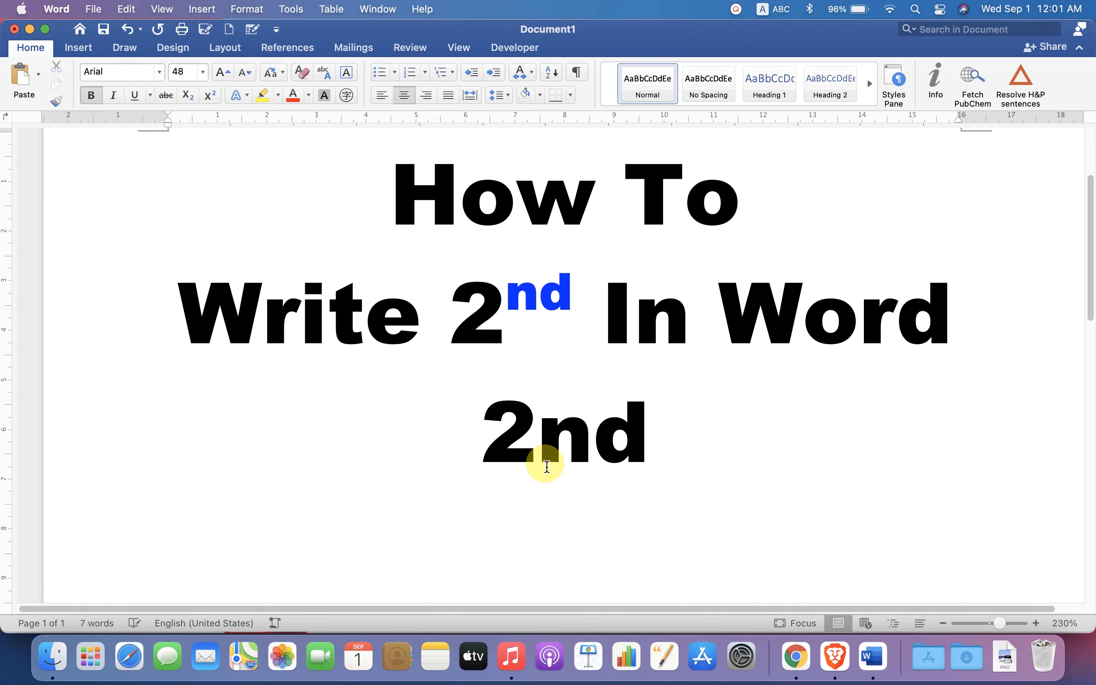
double_click(592, 428)
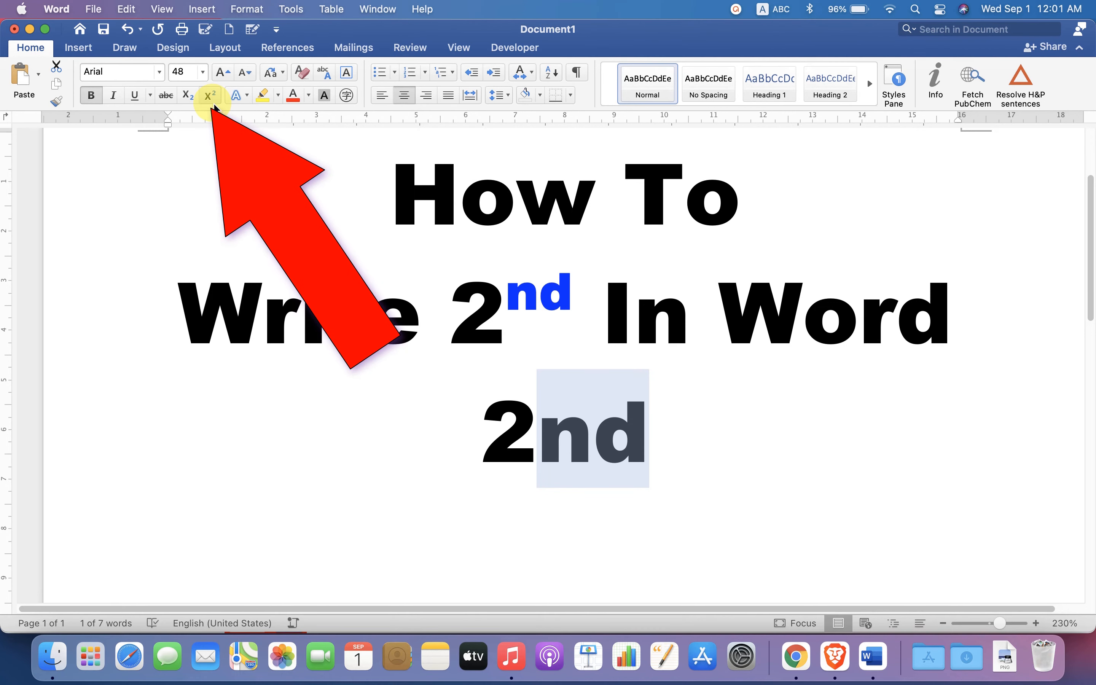
mouse_move(210, 94)
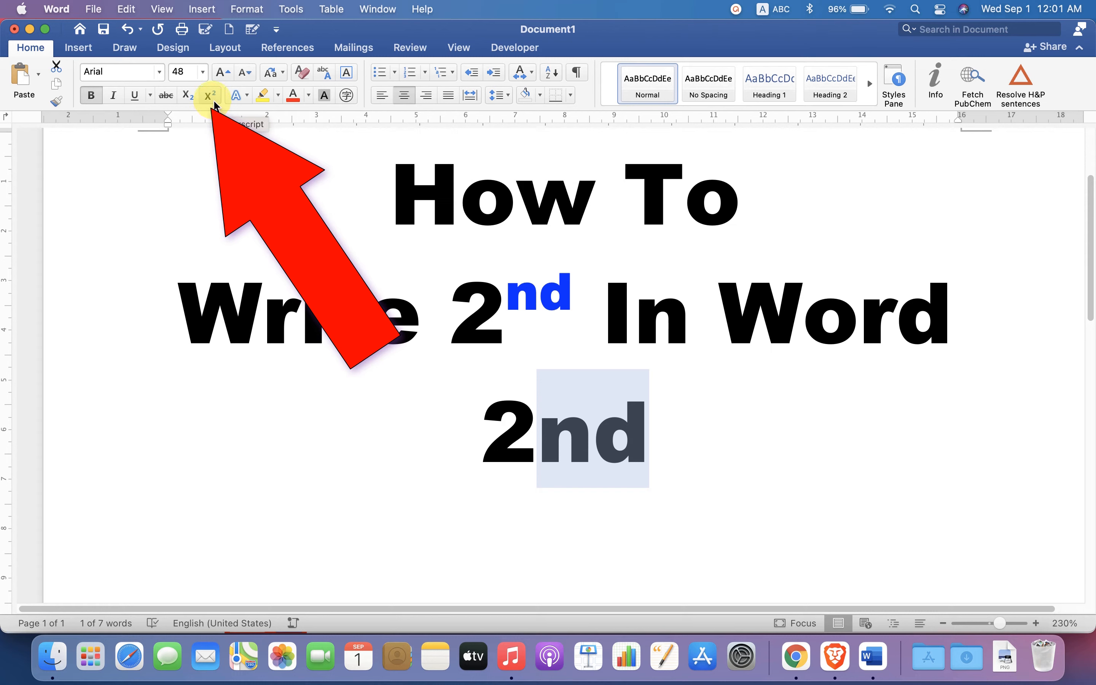
click(210, 94)
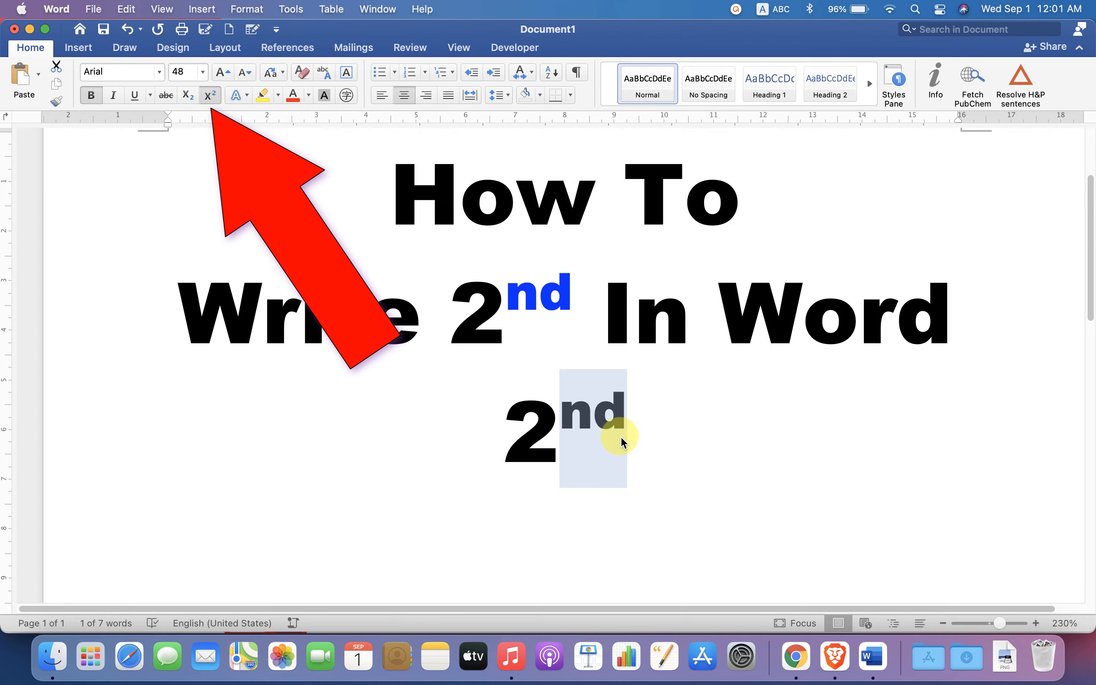